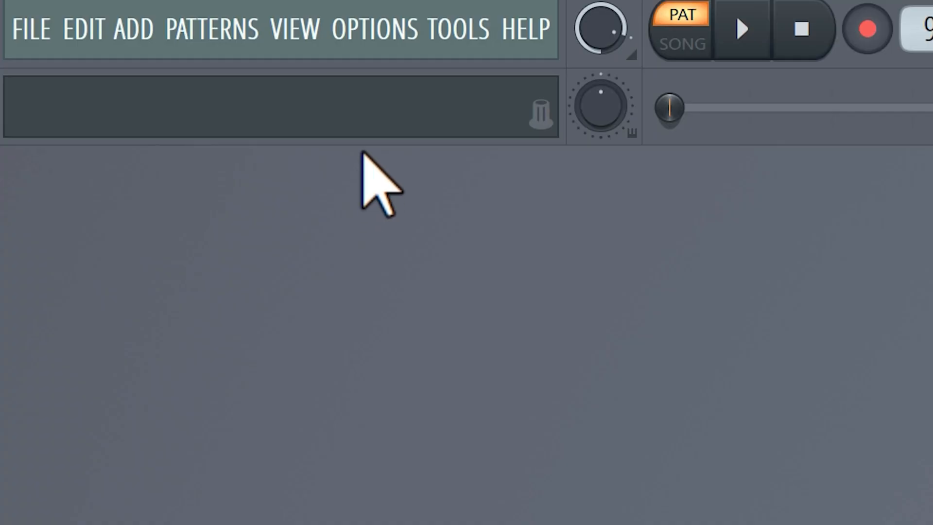
# Open the Look and feel theme settings showing the theme presets
pyautogui.click(374, 27)
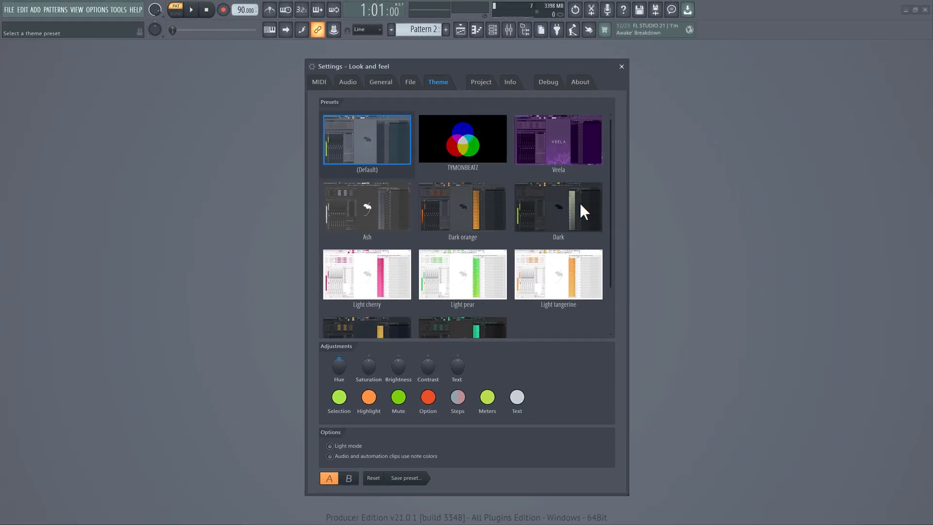
pyautogui.moveTo(346, 323)
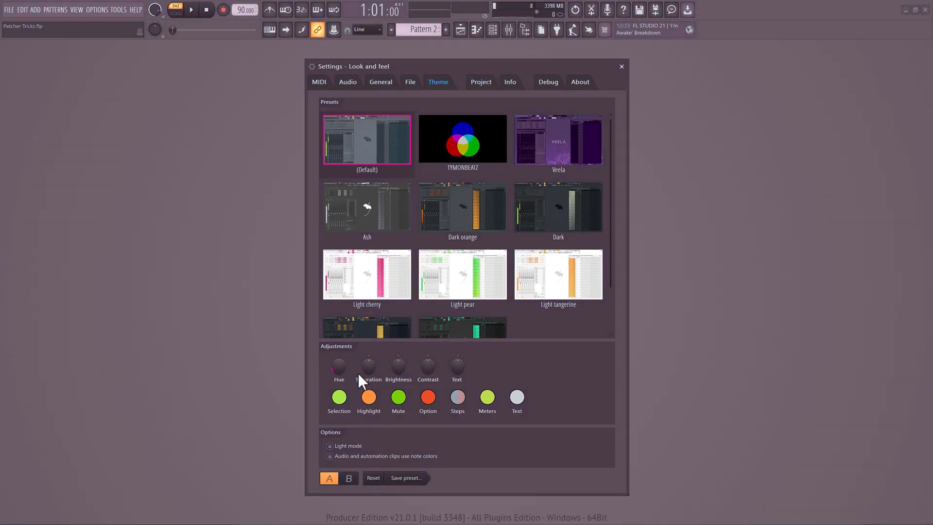
# Lower the theme saturation and brightness for a darker, muted pink interface
pyautogui.moveTo(368, 366); pyautogui.dragTo(367, 357)
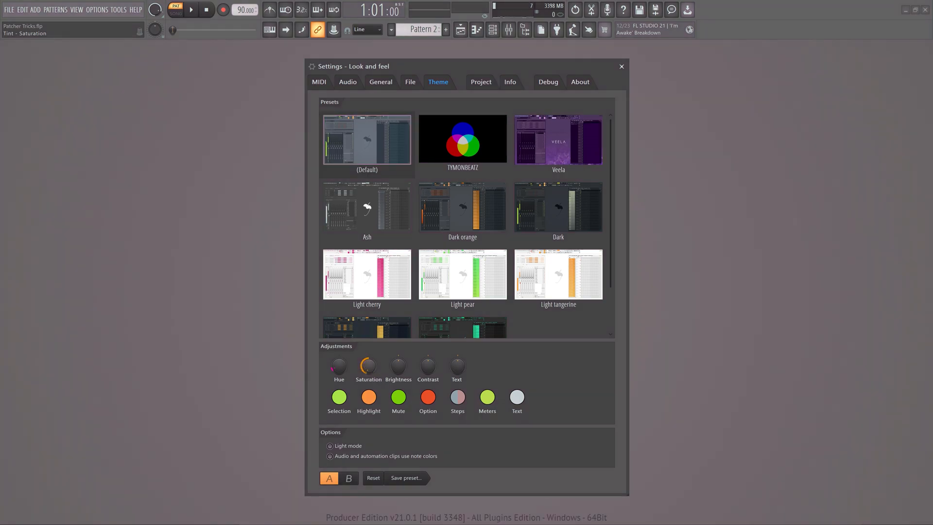
pyautogui.click(366, 139)
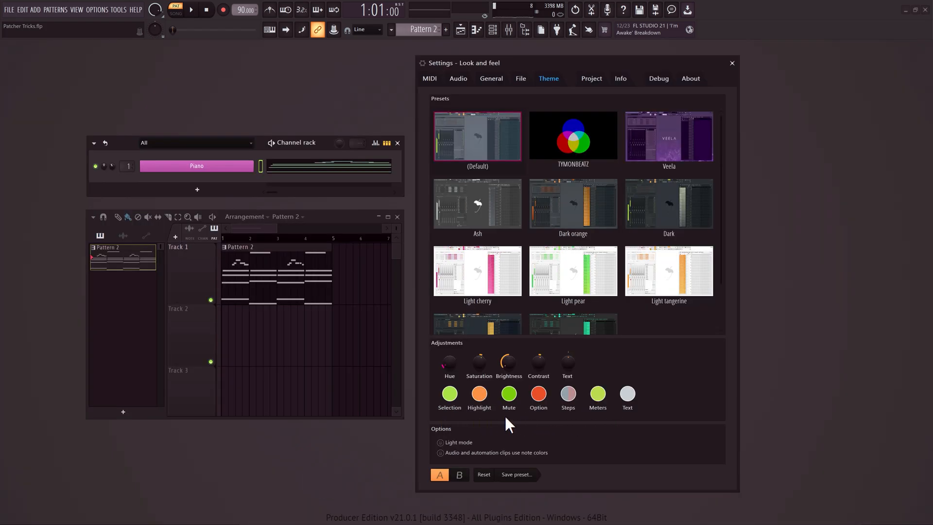
pyautogui.moveTo(450, 398)
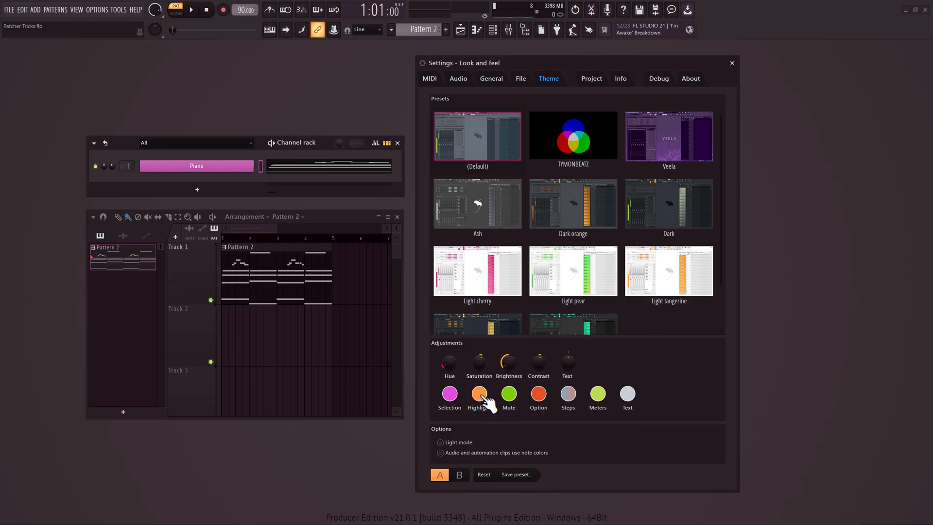
# Give the highlight colour a pink shade and set the level meters to white
pyautogui.click(479, 394)
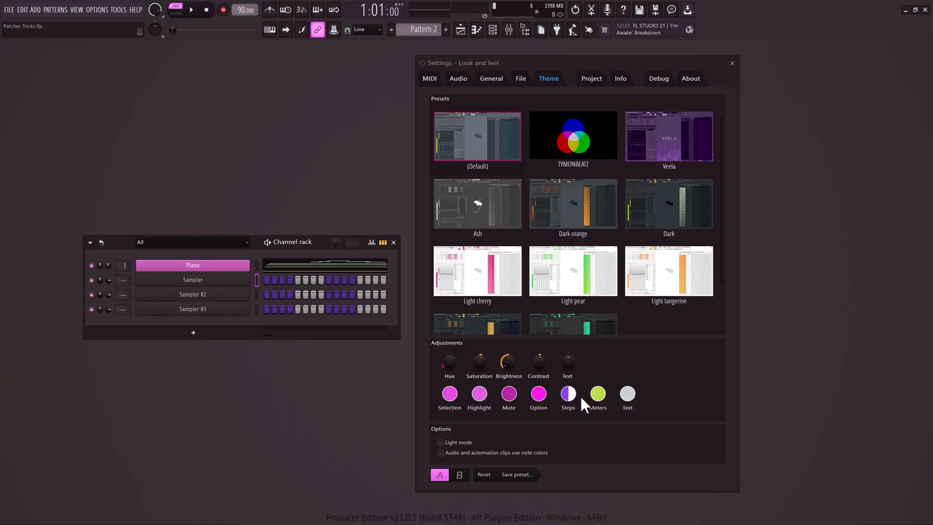
pyautogui.click(597, 393)
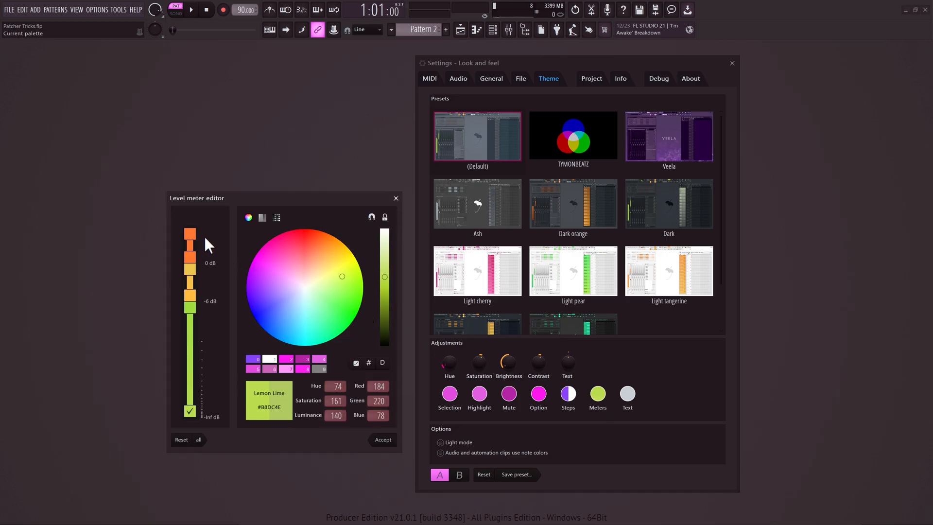
pyautogui.click(190, 233)
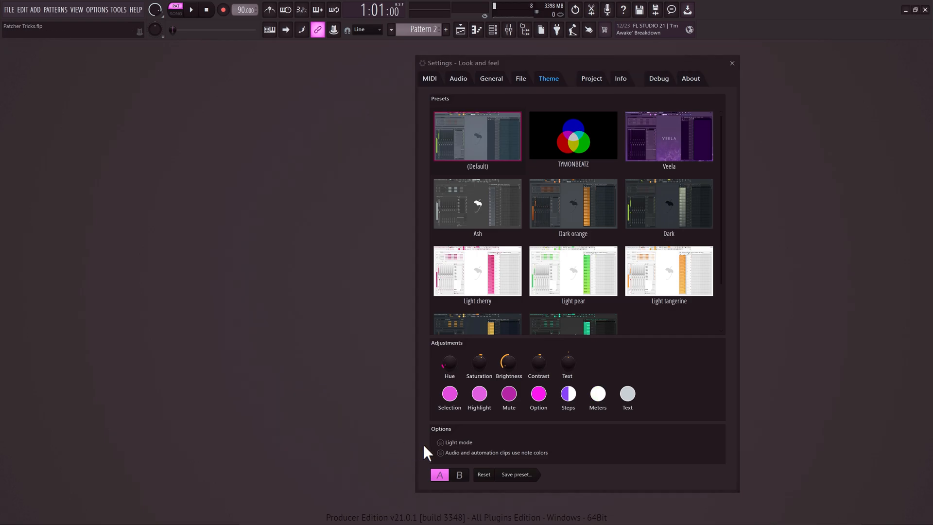
# Enable light mode, preview theme variant B, then return to variant A
pyautogui.click(439, 442)
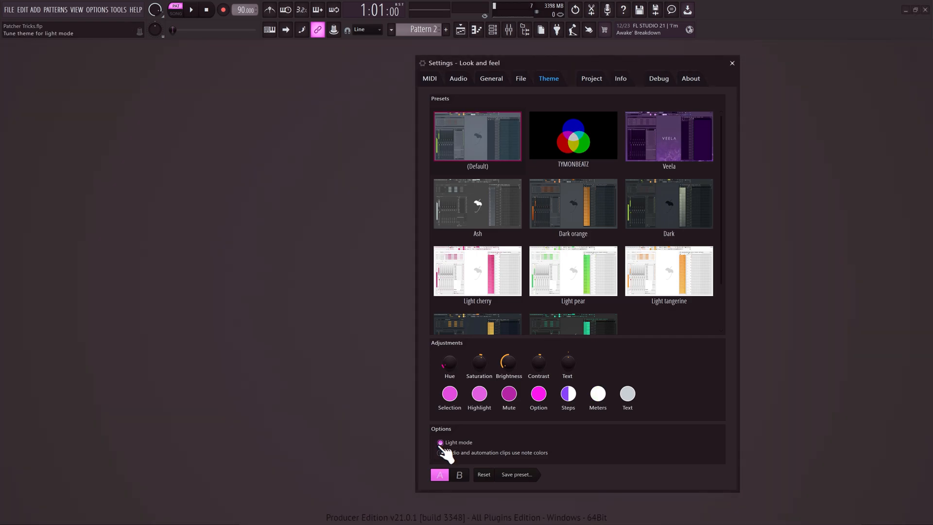
pyautogui.click(459, 475)
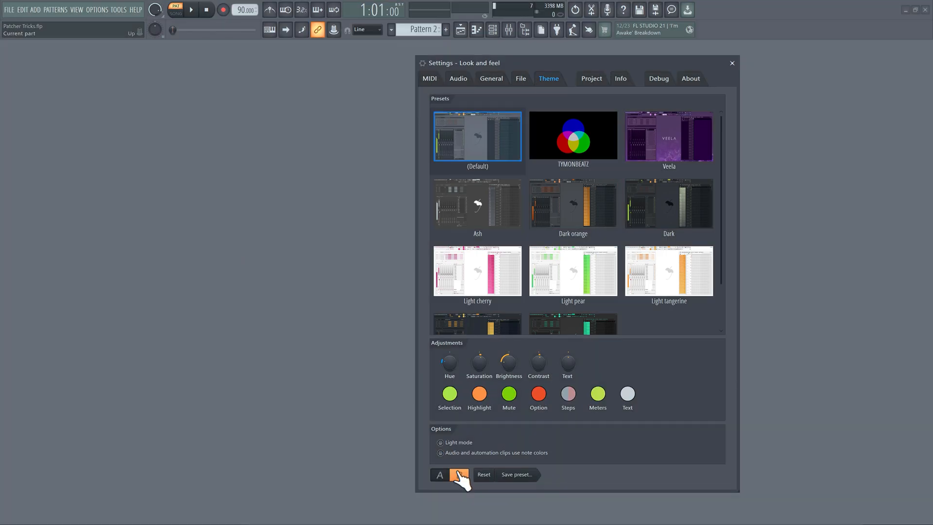
pyautogui.click(444, 475)
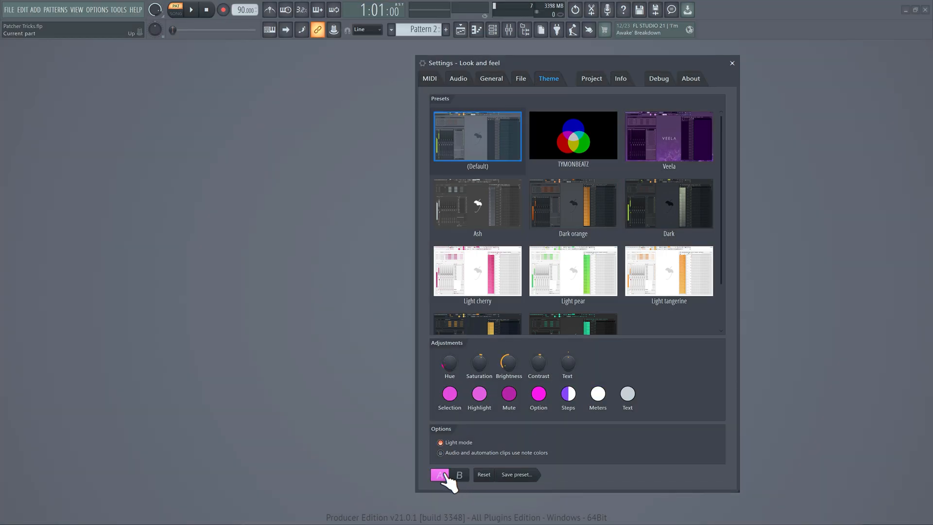